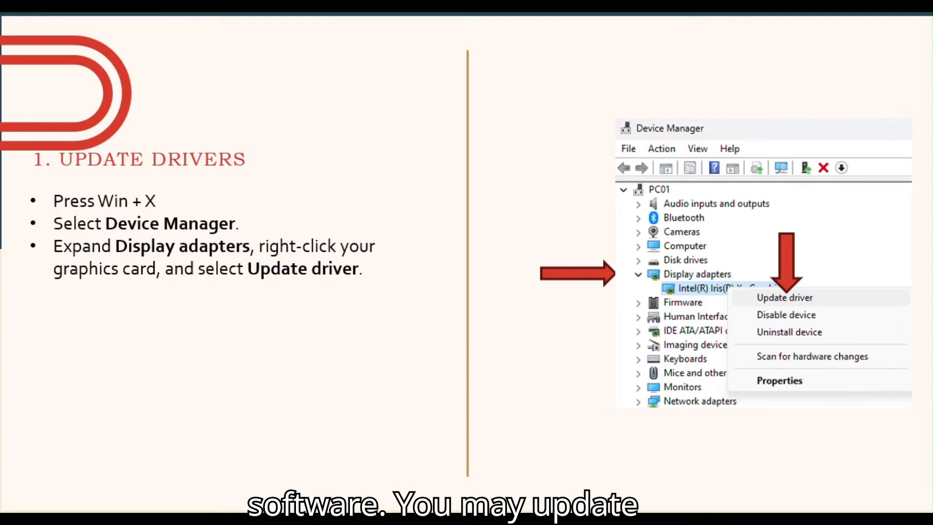
# Reveal the next point about updating the graphics card driver in Device Manager
pyautogui.click(784, 297)
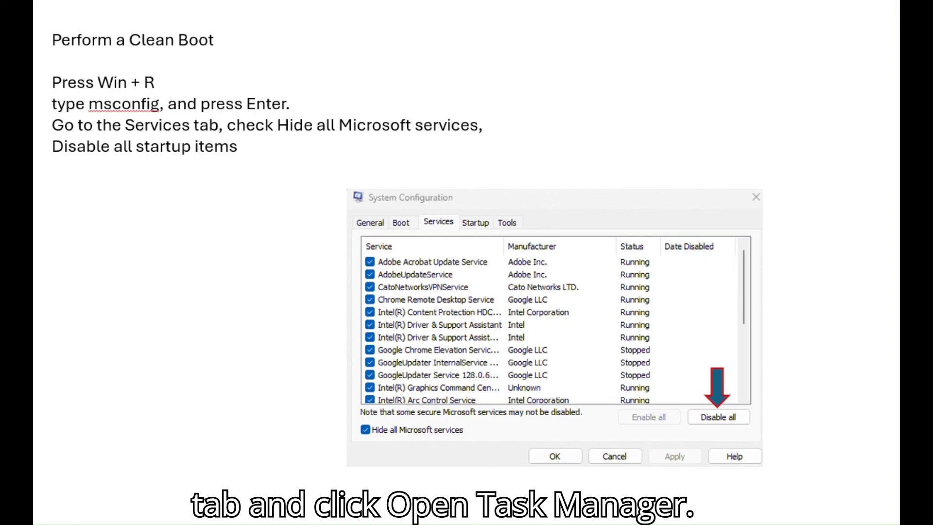
# Reveal the next clean boot instruction about disabling non-Microsoft services in msconfig
pyautogui.click(475, 222)
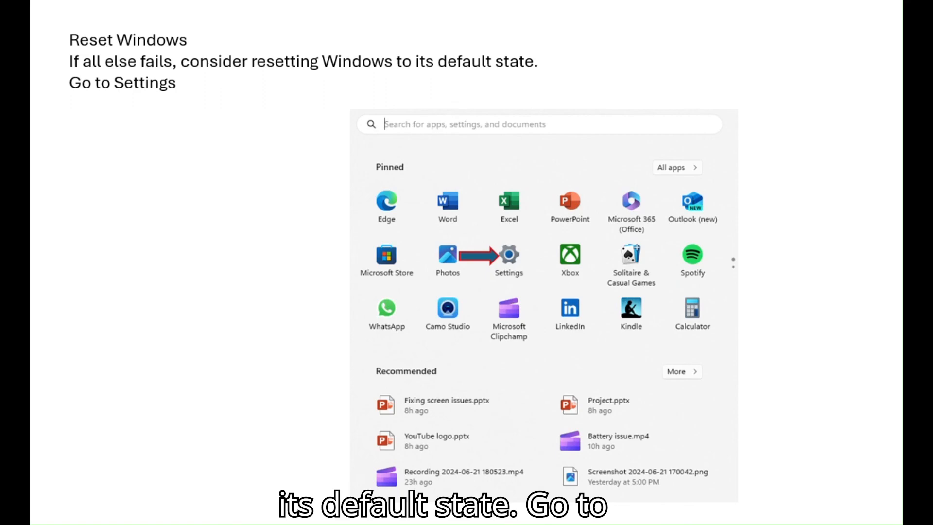
# Reveal the Reset Windows builds: Update & Security, Recovery, Reset this PC, and keep files or remove everything
pyautogui.click(509, 254)
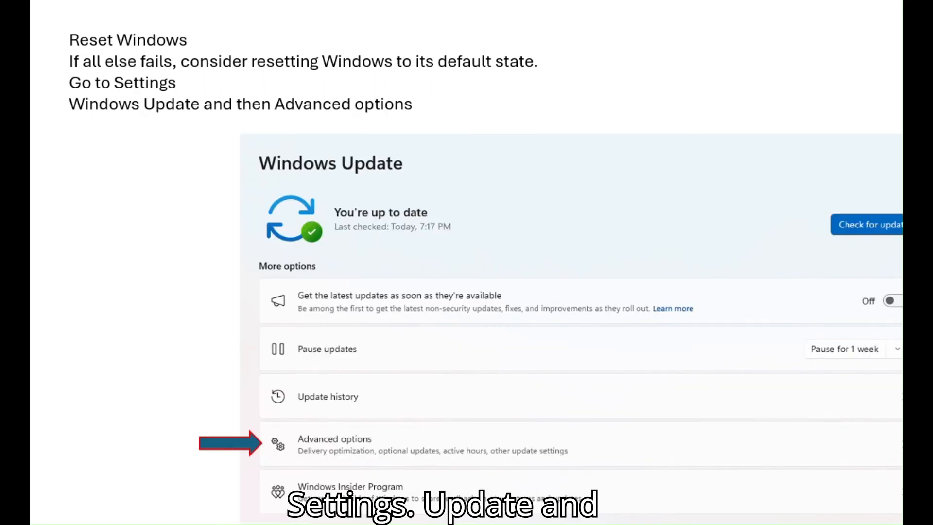
pyautogui.click(334, 445)
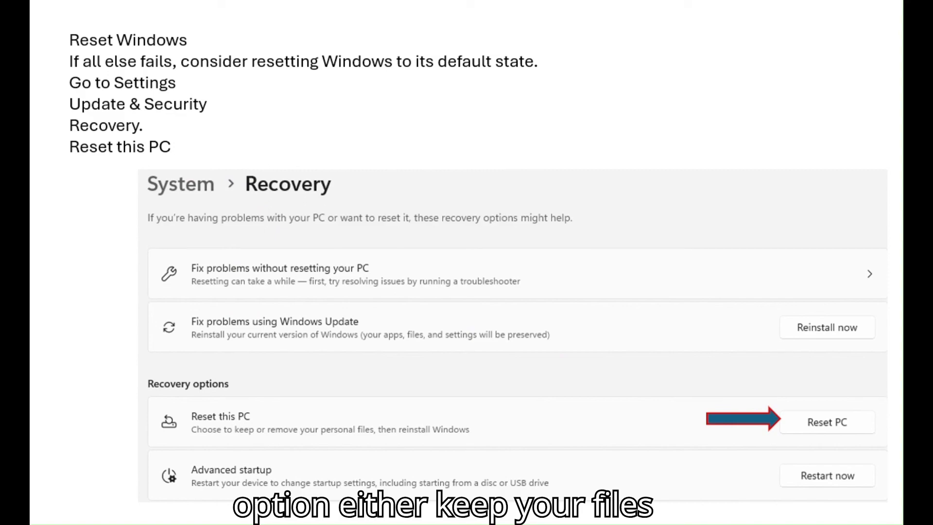
pyautogui.click(826, 421)
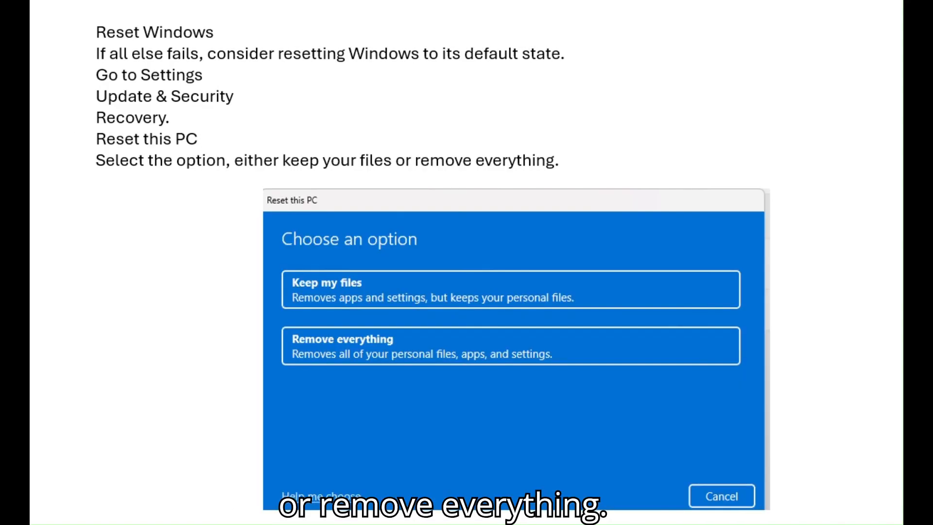